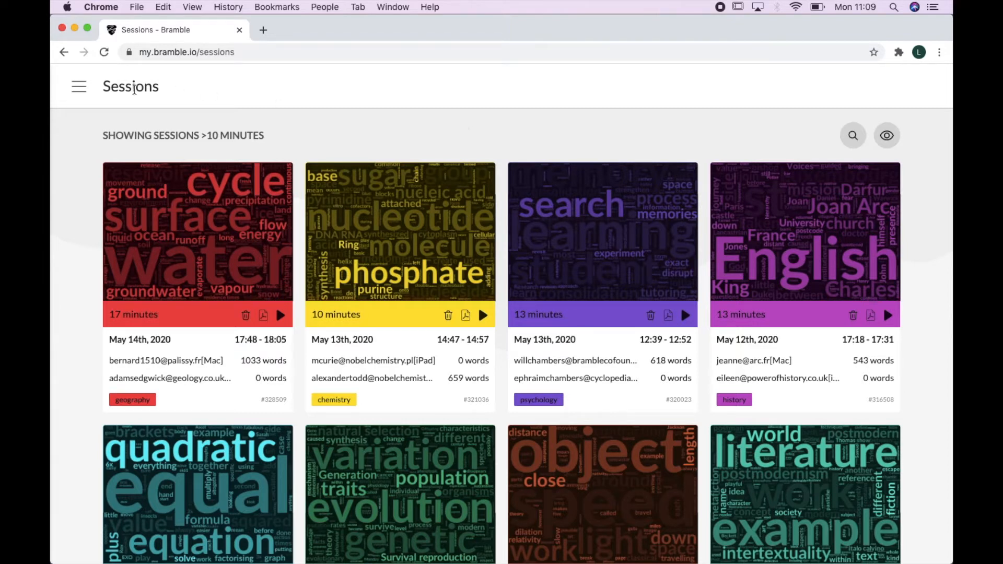
- Navigate from the Sessions page to the Library via the menu
left_click(79, 87)
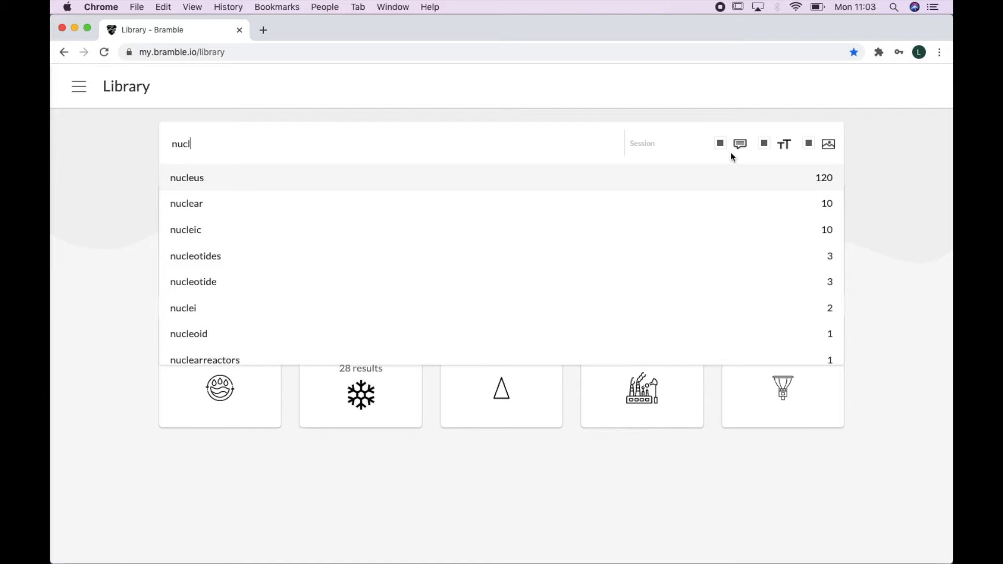
mouse_move(800, 131)
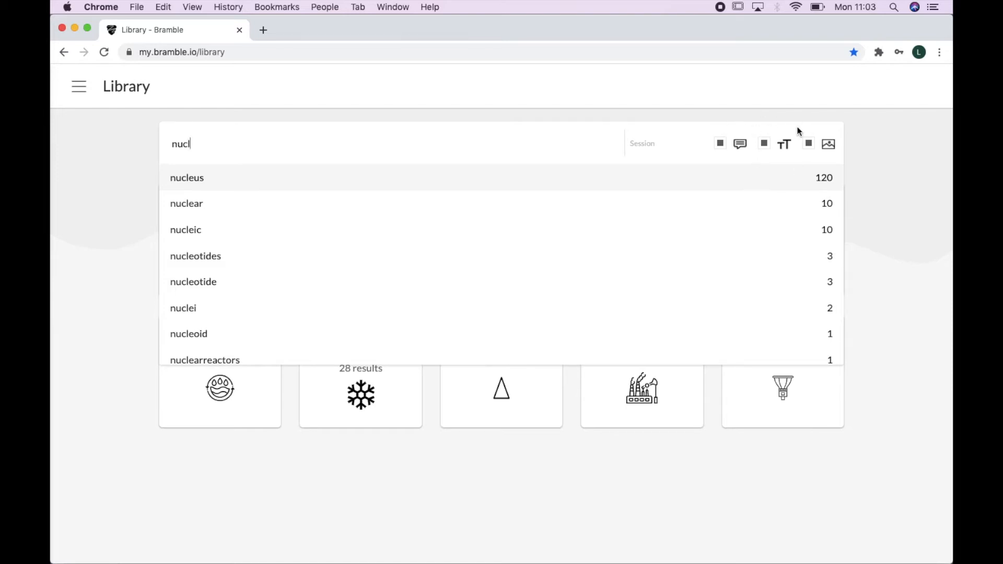
mouse_move(554, 189)
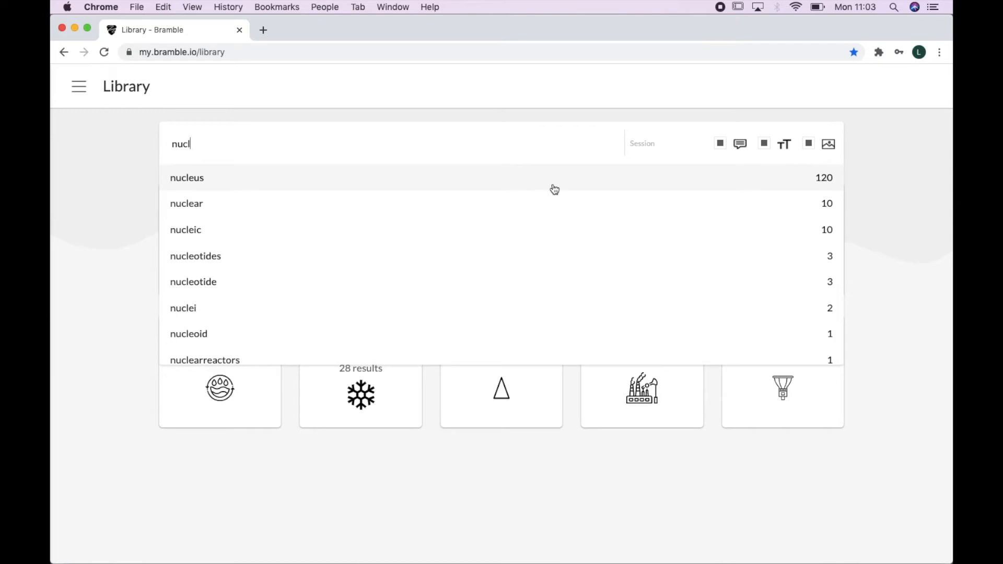
mouse_move(548, 208)
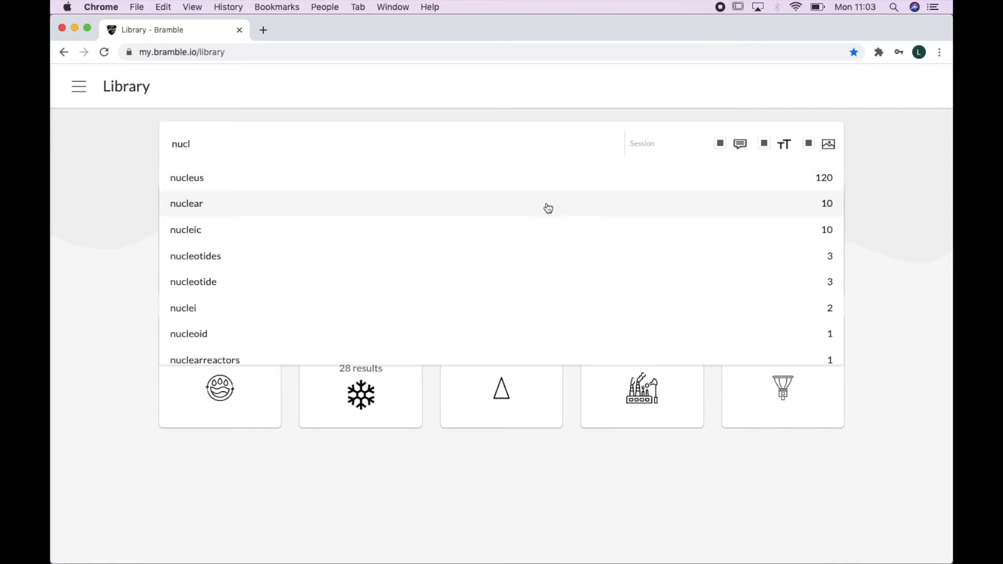
mouse_move(499, 339)
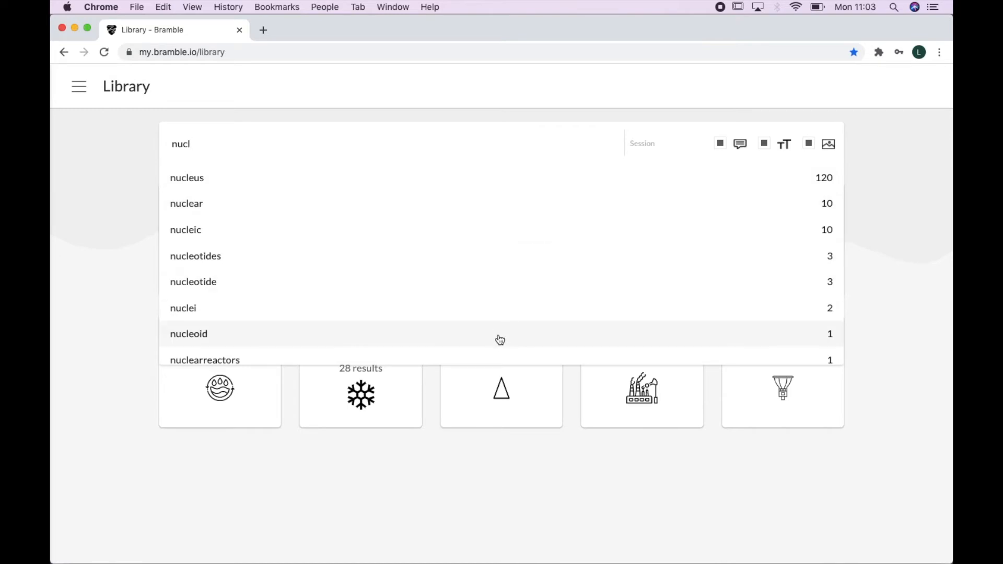
- Run the 'nucleus' search, listing 120 highlighted hits across 28 sessions
left_click(186, 177)
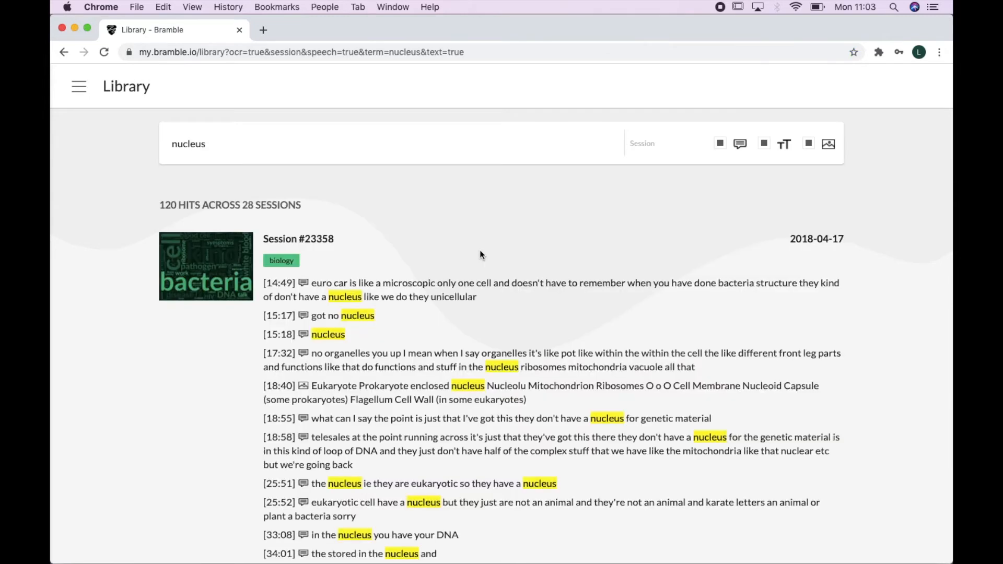
scroll("down", 3)
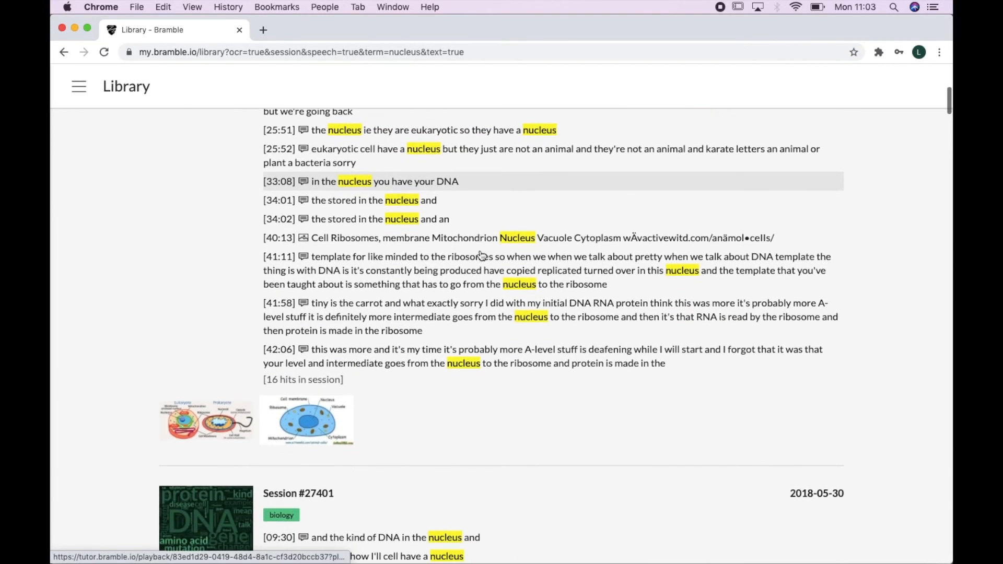
scroll("down", 3)
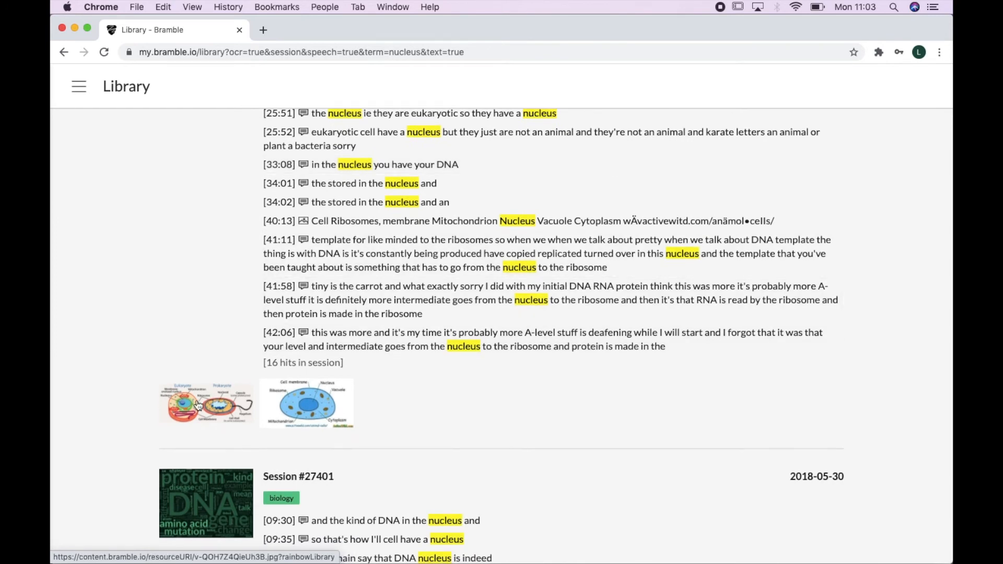
- View the shared eukaryote/prokaryote cell diagram full-size, then continue to session #27401's excerpts
left_click(205, 403)
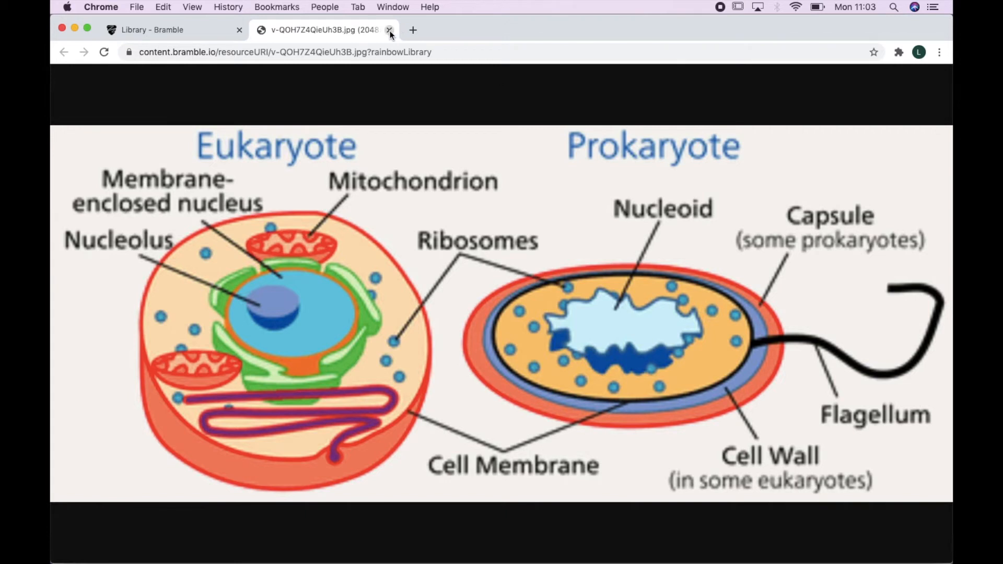
left_click(389, 30)
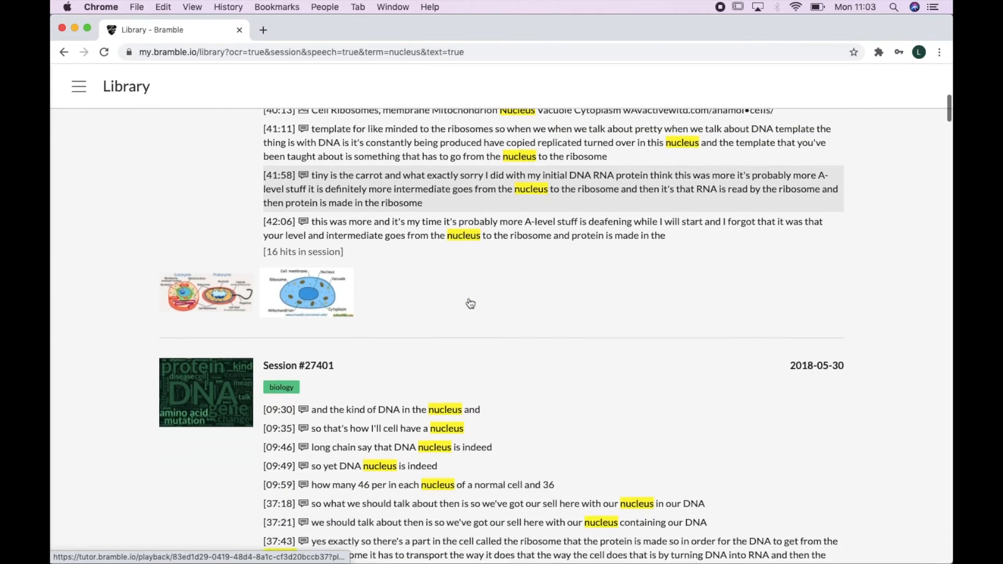
scroll("down", 3)
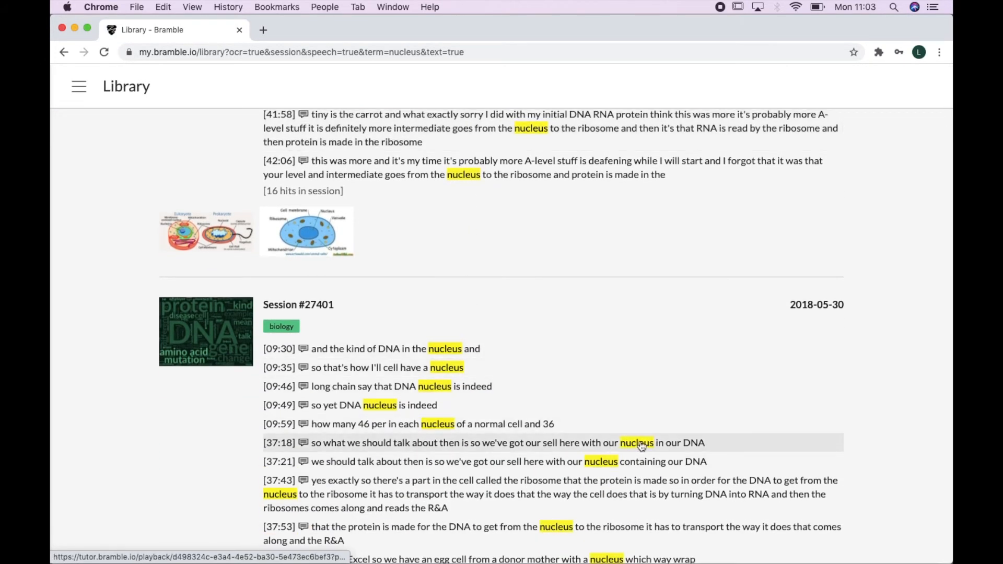